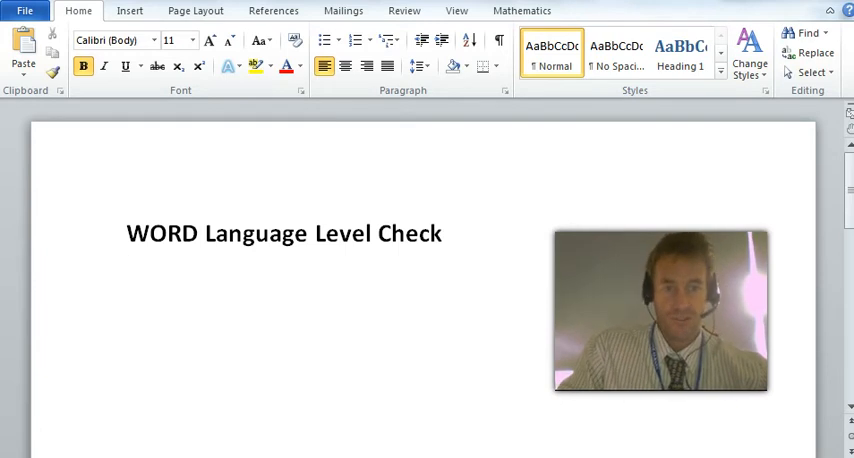
mouse_move(420, 412)
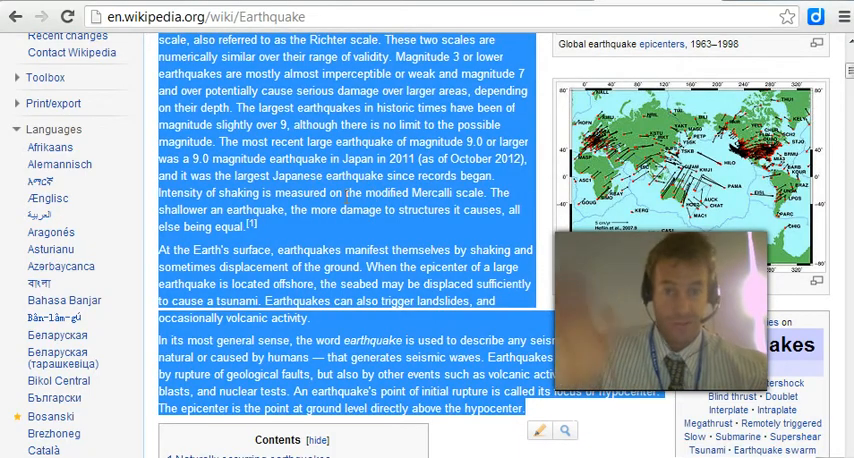
mouse_move(385, 330)
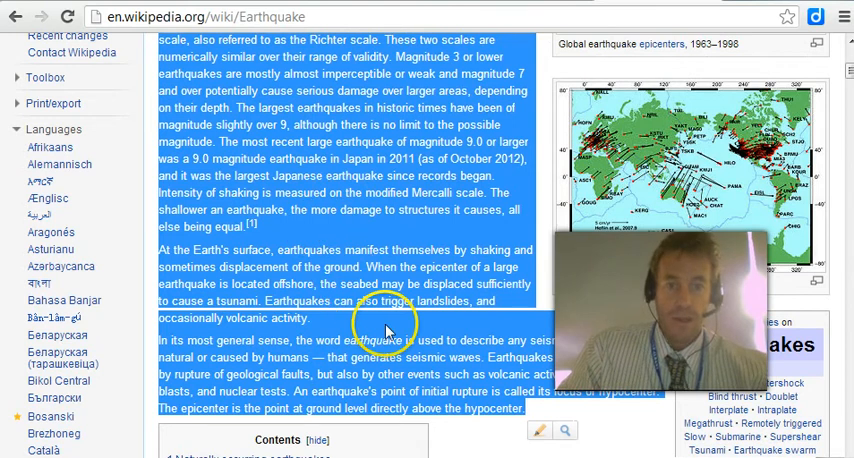
Scroll through the Earthquake article introduction selected for copying into Word.
scroll(up, 3)
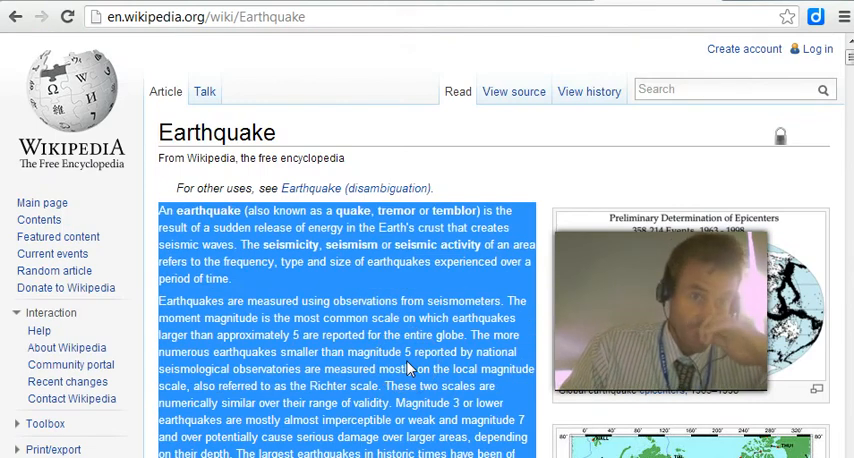
scroll(down, 3)
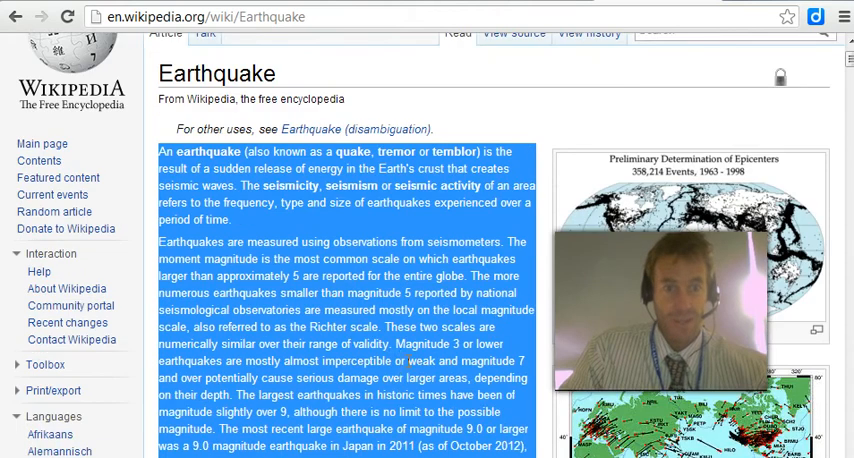
scroll(down, 3)
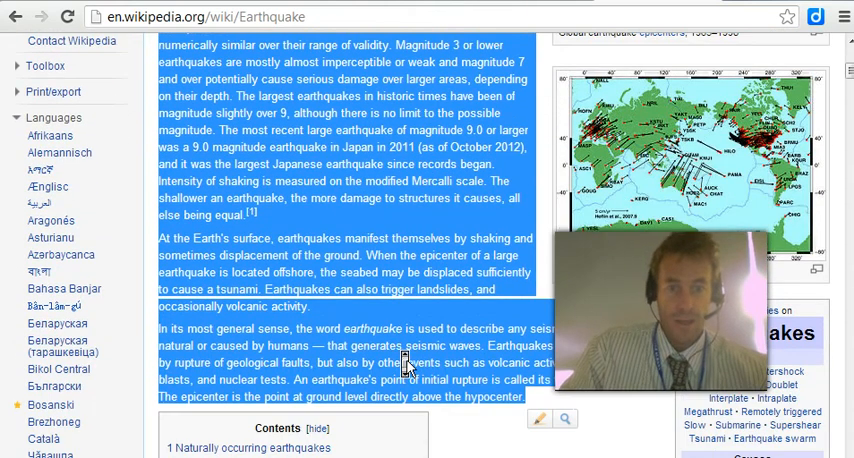
mouse_move(405, 362)
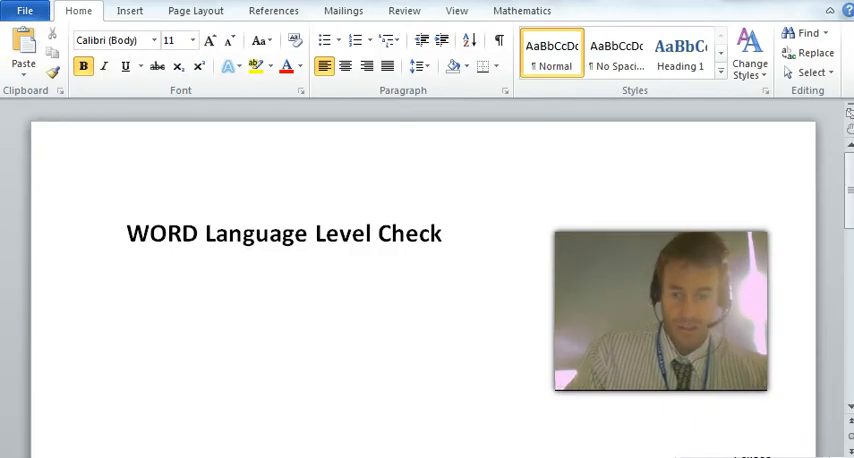
Paste the Earthquake introduction under the 'WORD Language Level Check' title.
click(124, 281)
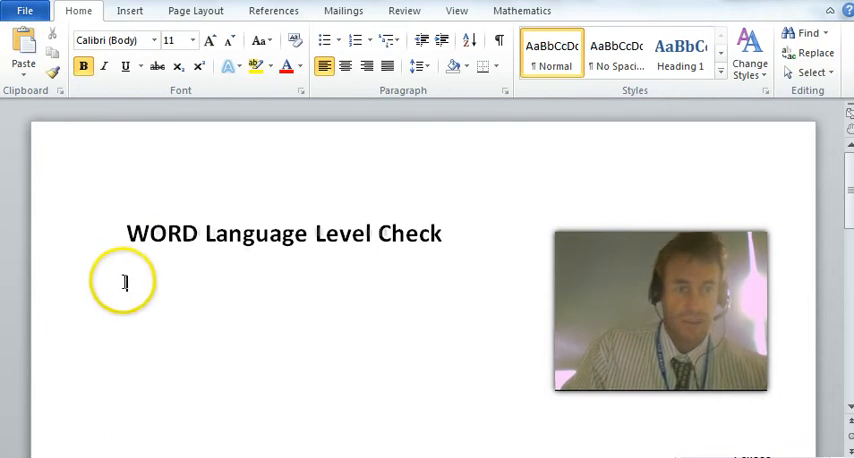
right_click(124, 281)
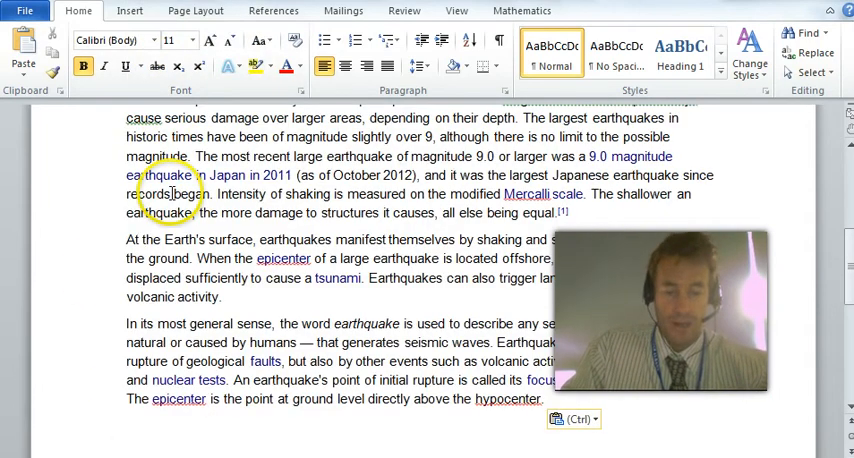
scroll(up, 3)
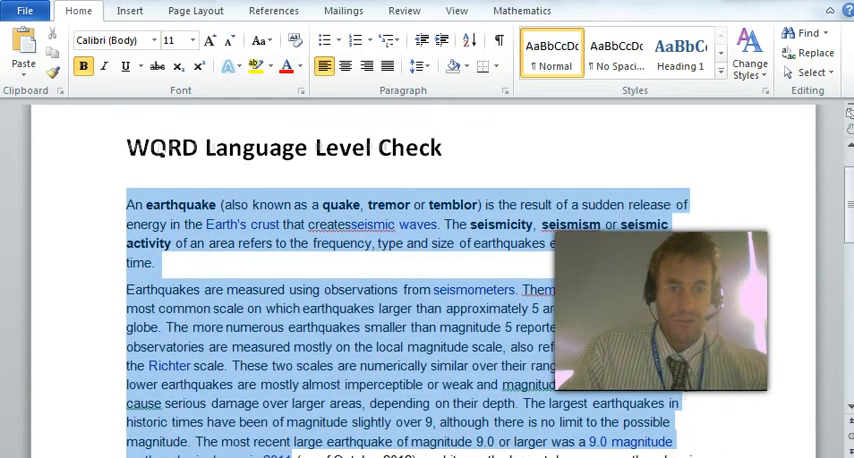
scroll(down, 3)
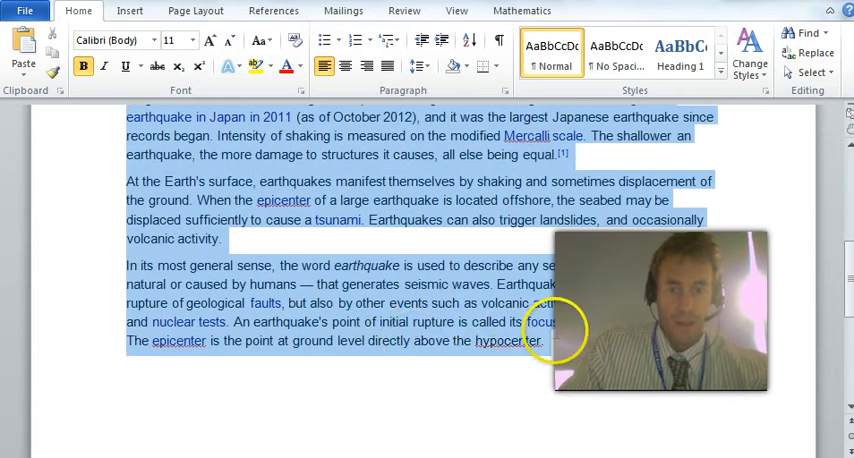
click(404, 11)
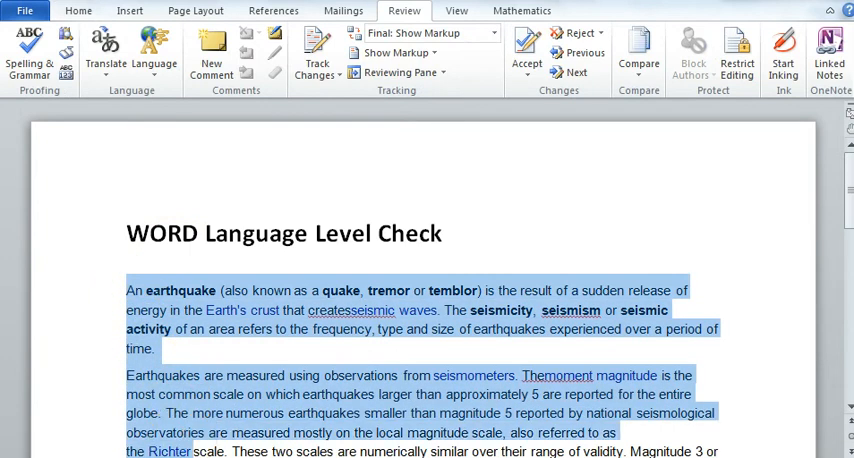
Run Spelling & Grammar from the Review tab, flagging 'createsseismic'.
scroll(down, 3)
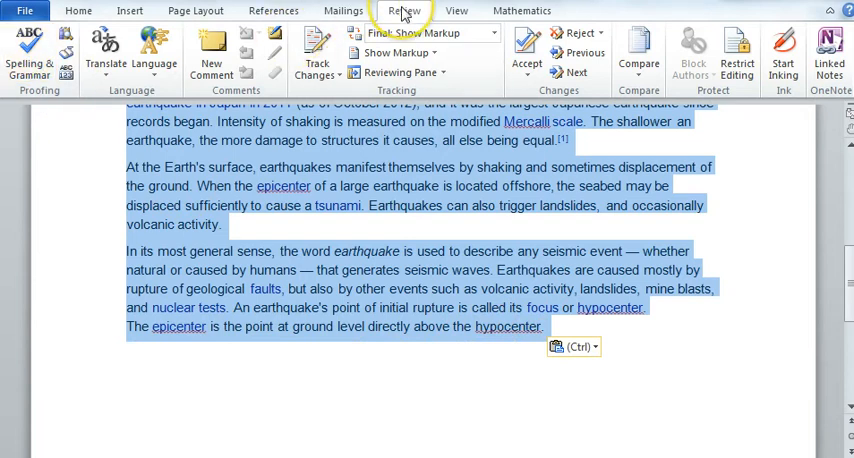
click(77, 10)
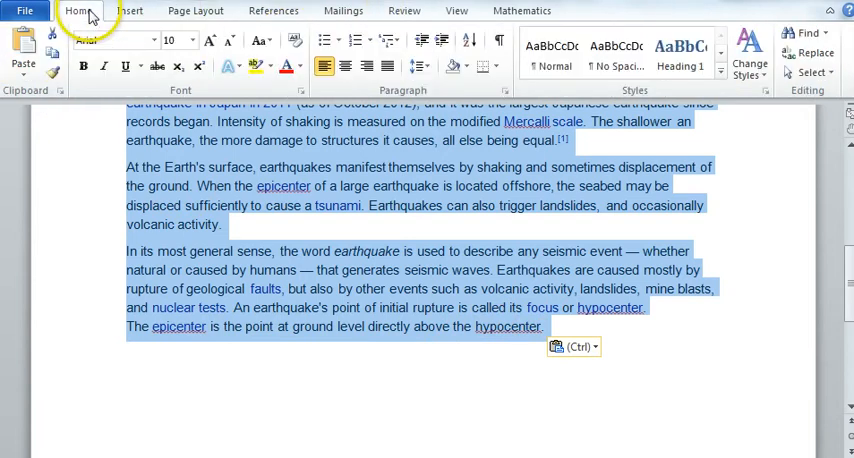
click(404, 11)
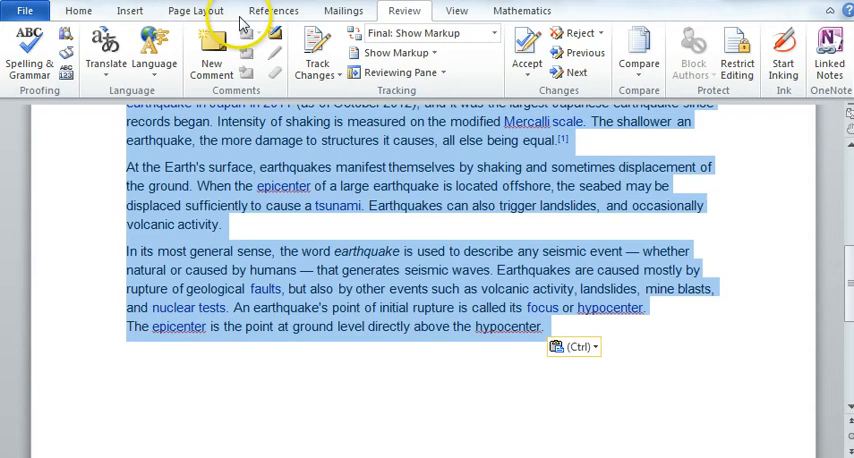
click(29, 50)
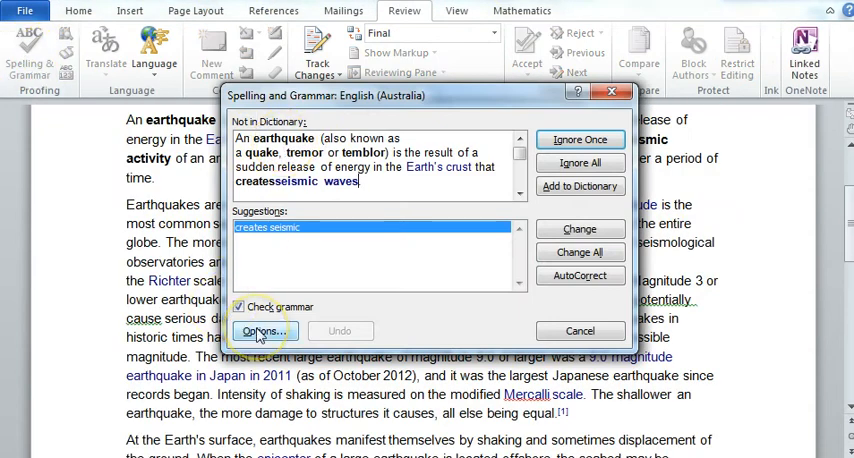
Browse the Proofing options to the 'Show readability statistics' setting.
click(260, 331)
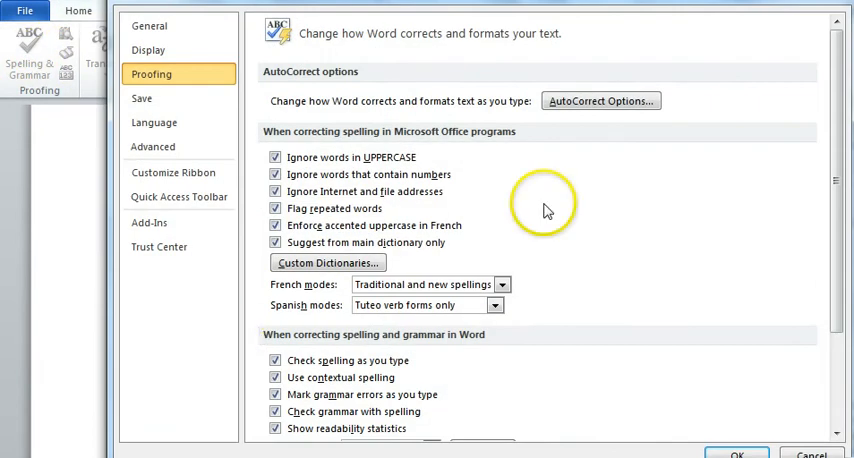
mouse_move(545, 205)
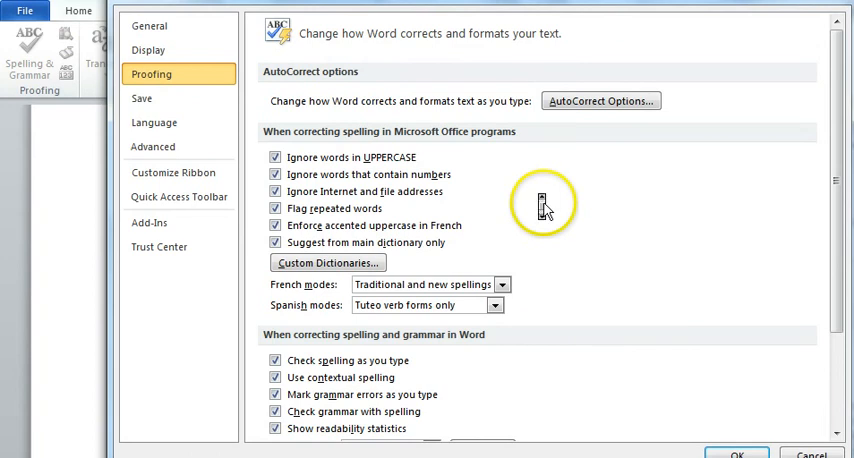
scroll(down, 3)
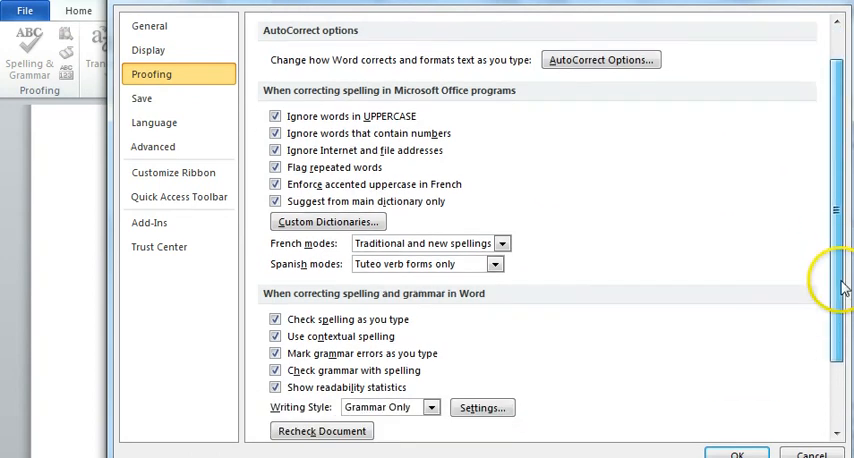
scroll(down, 3)
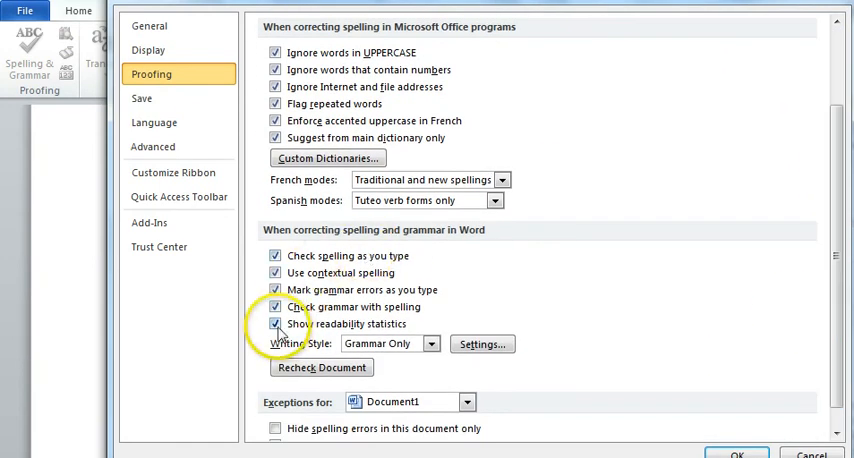
mouse_move(533, 291)
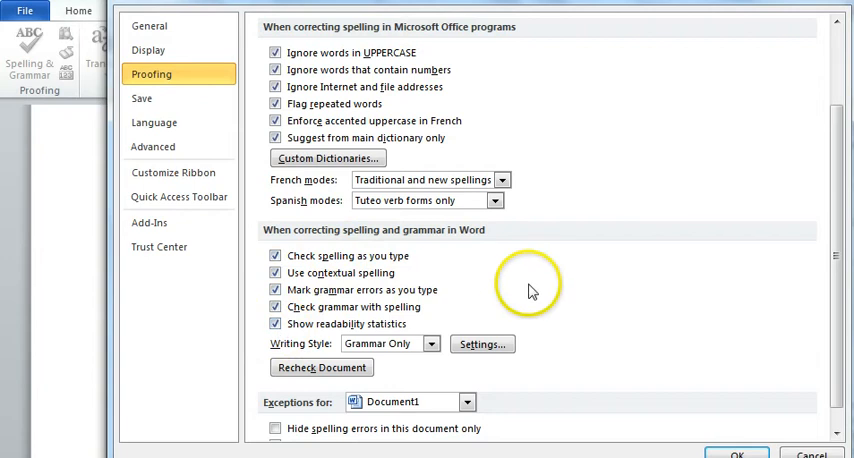
mouse_move(727, 447)
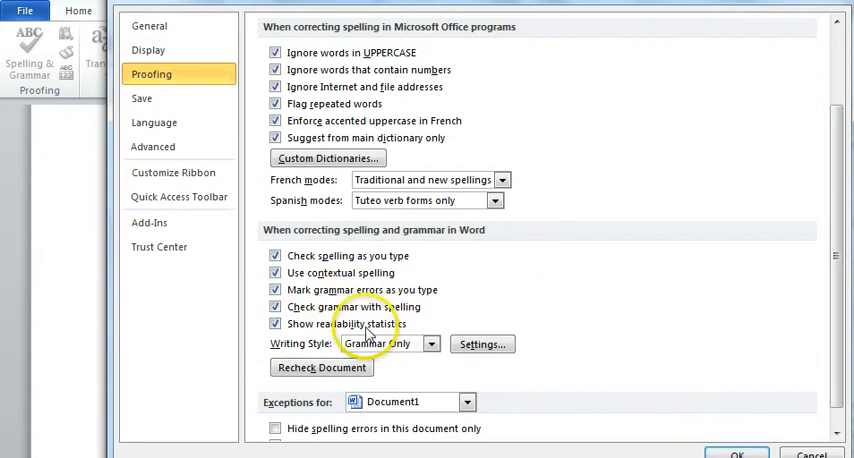
mouse_move(565, 368)
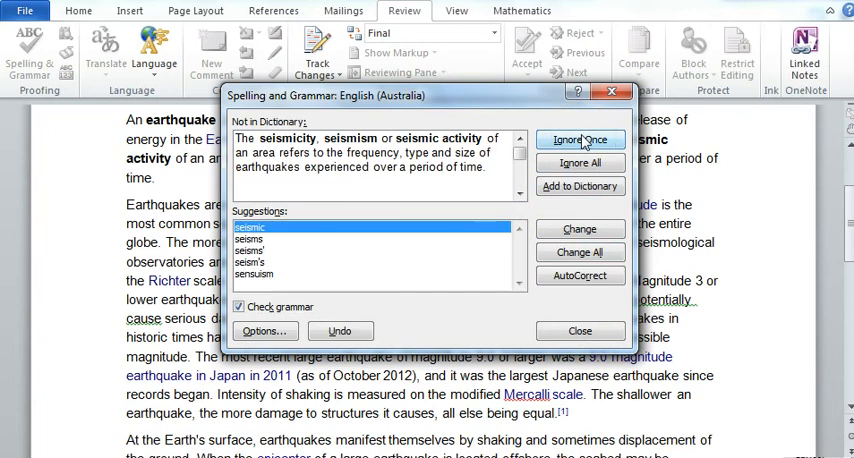
Ignore seismicity, Mercalli, epicenter and hypocenter, then decline checking the rest.
click(580, 139)
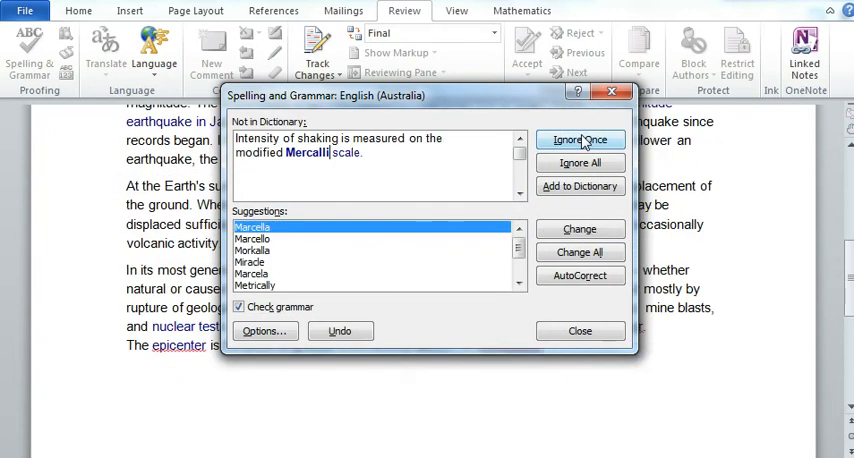
click(580, 139)
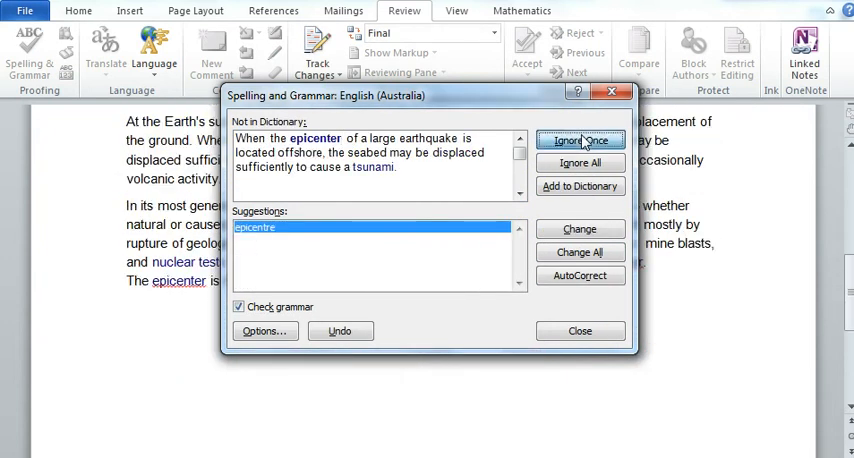
click(580, 140)
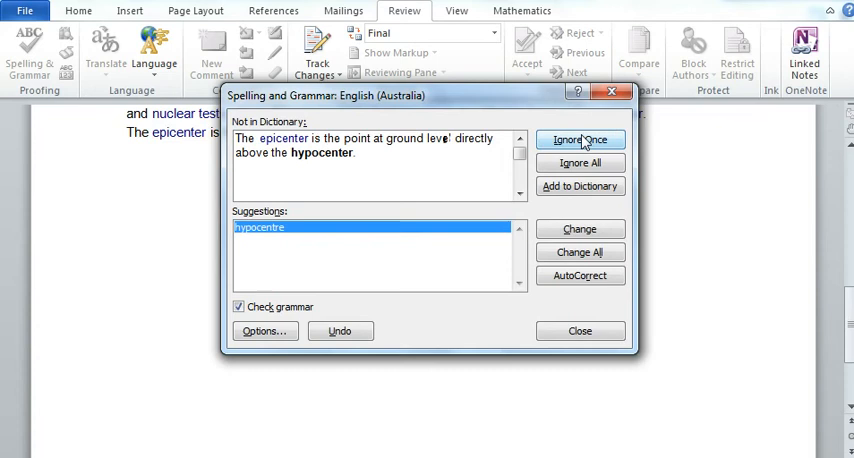
click(580, 139)
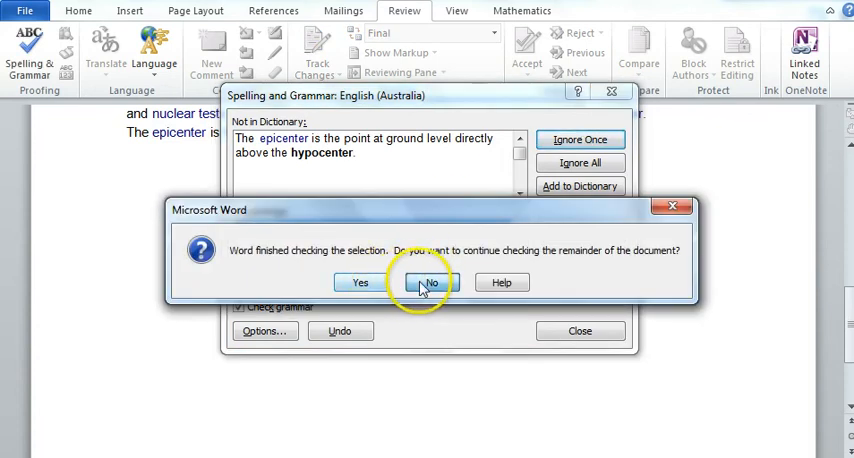
click(430, 282)
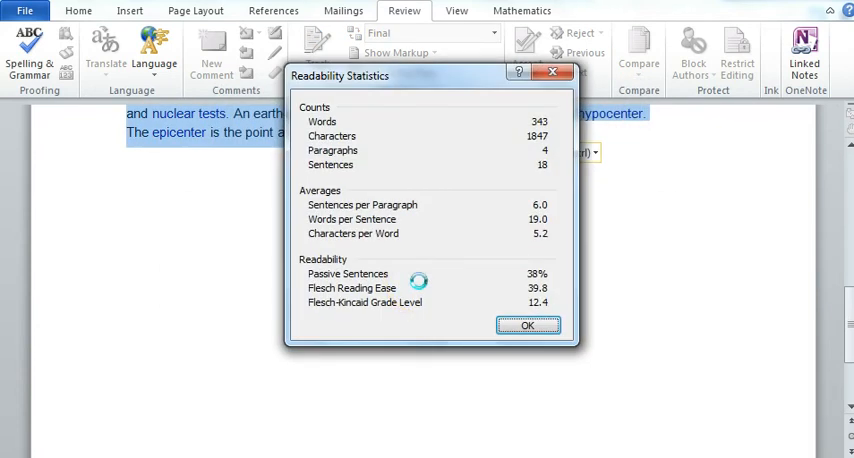
mouse_move(499, 152)
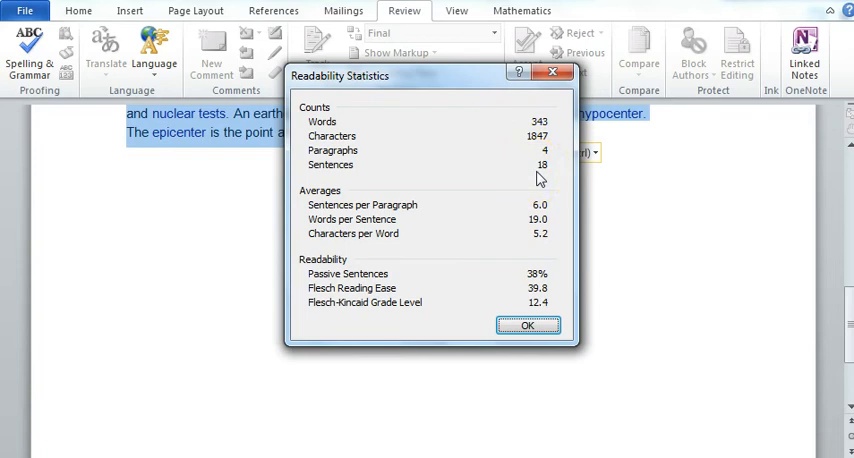
mouse_move(560, 307)
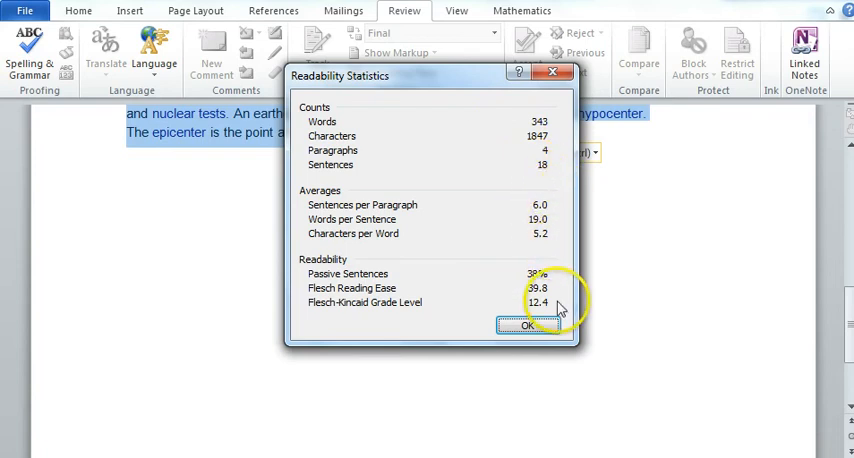
mouse_move(393, 315)
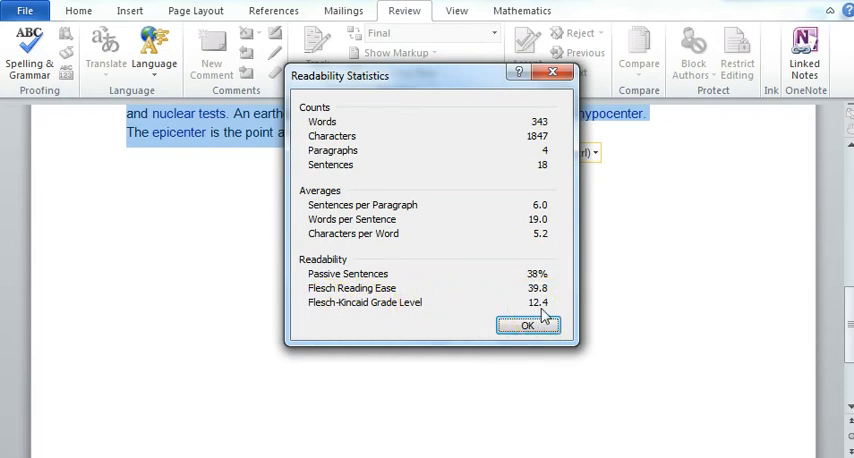
mouse_move(405, 315)
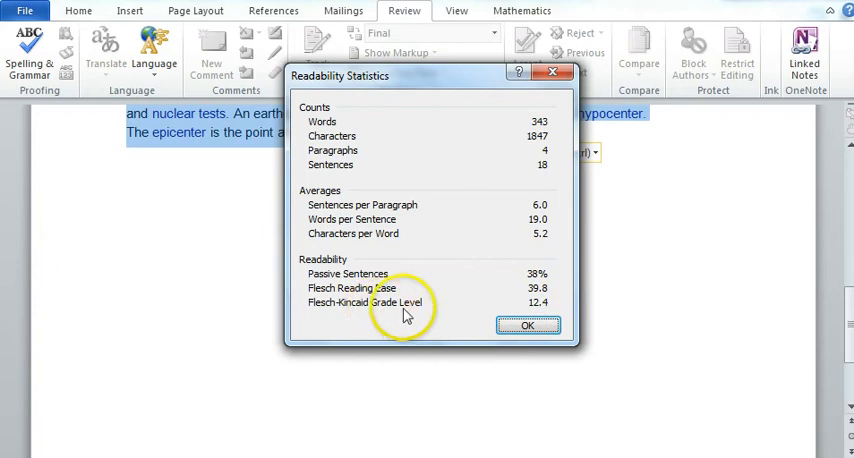
mouse_move(540, 315)
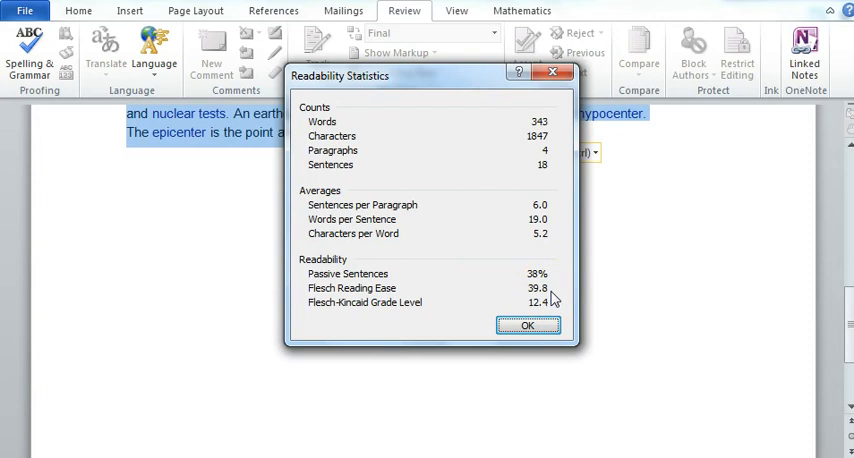
mouse_move(551, 210)
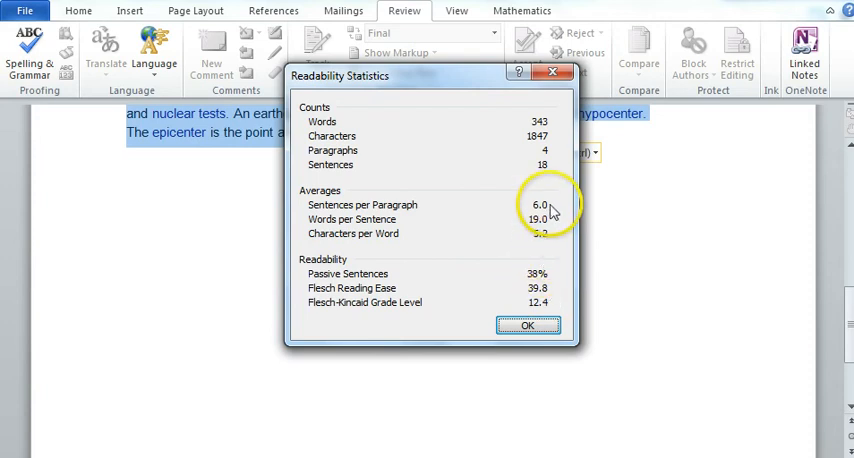
mouse_move(550, 293)
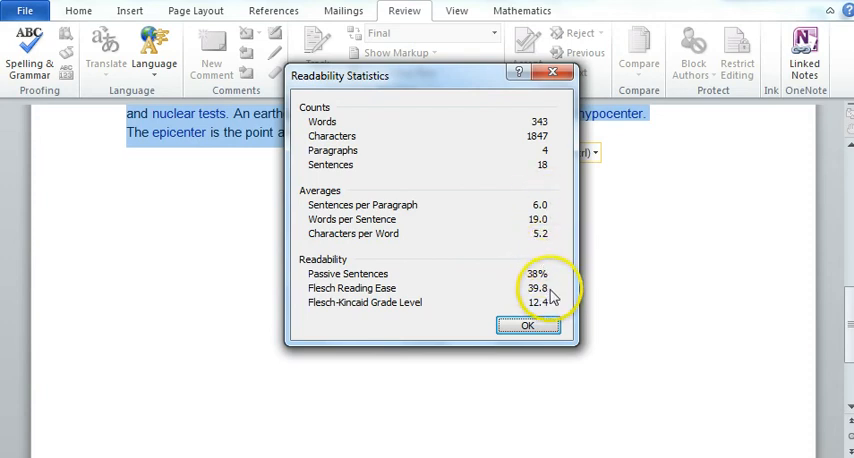
mouse_move(553, 257)
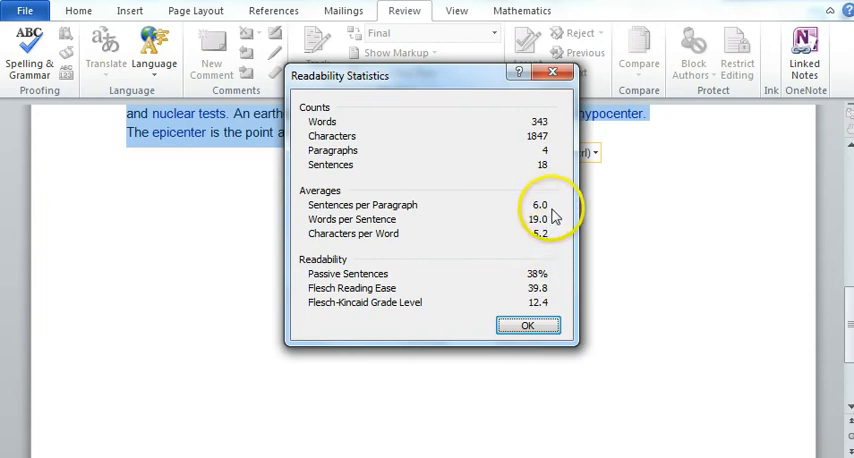
mouse_move(555, 222)
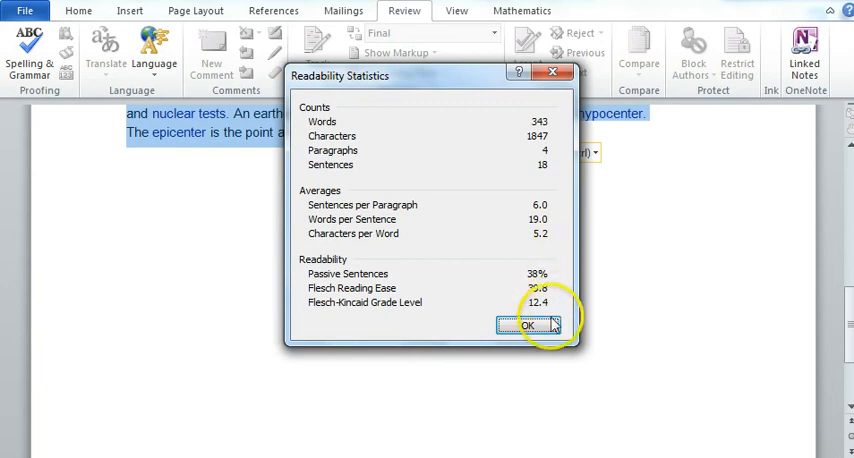
Close the Readability Statistics dialog after reviewing the 12.4 grade level.
click(528, 325)
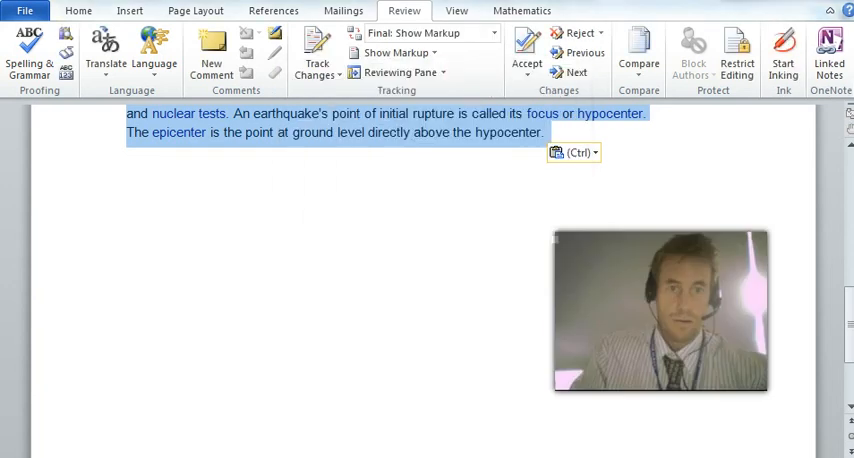